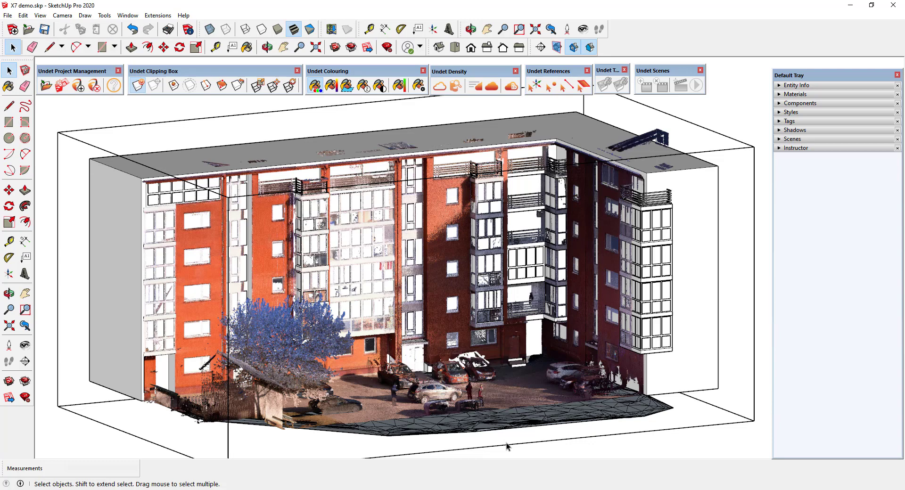
# Hide and re-show the point cloud with Undet Hide/Show before clipping to the left bay
pyautogui.click(440, 85)
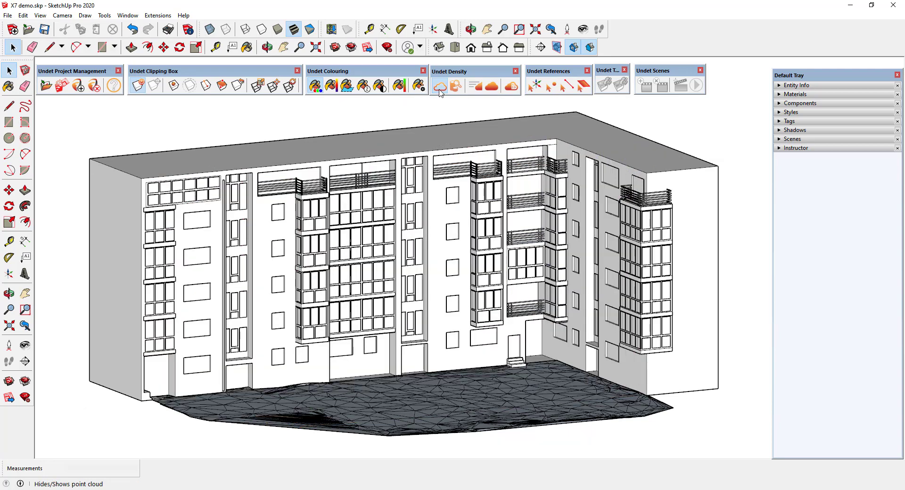
pyautogui.click(440, 87)
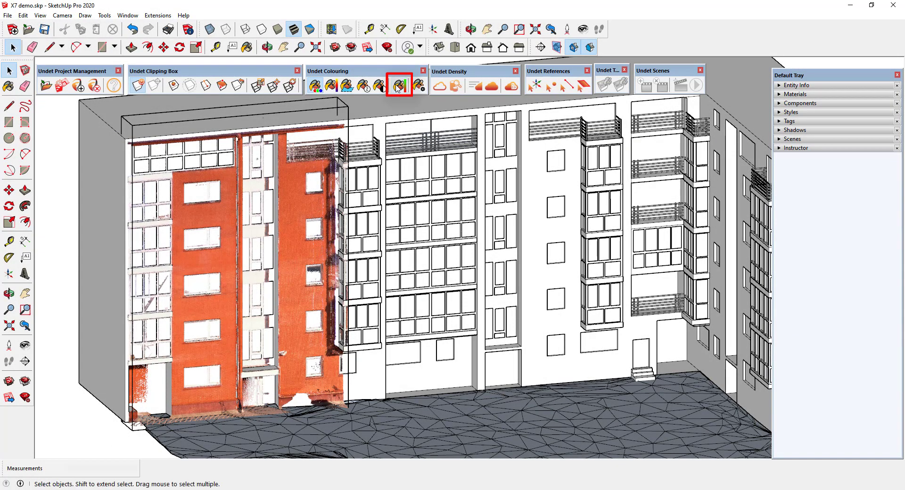
# Apply Undet 'Model inspection' colouring to the clipped cloud and bring up Colouring Settings
pyautogui.click(399, 86)
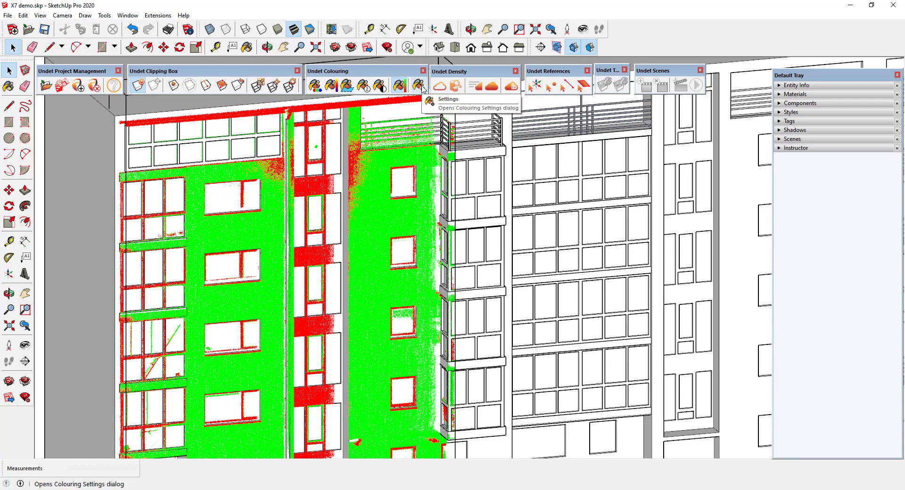
pyautogui.click(419, 86)
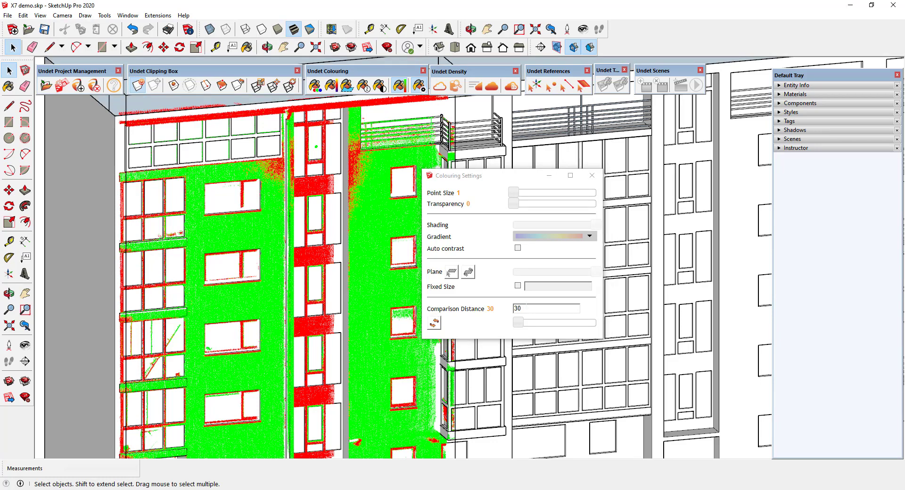
# Close the Colouring Settings dialog, keeping the green-red deviation colouring
pyautogui.click(545, 308)
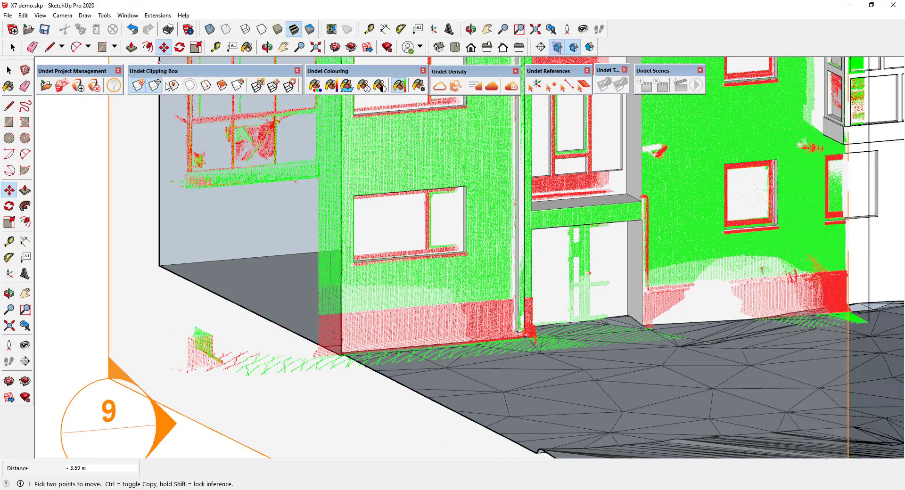
# Align the view with the clipping section plane to face the whole building
pyautogui.rightClick(111, 369)
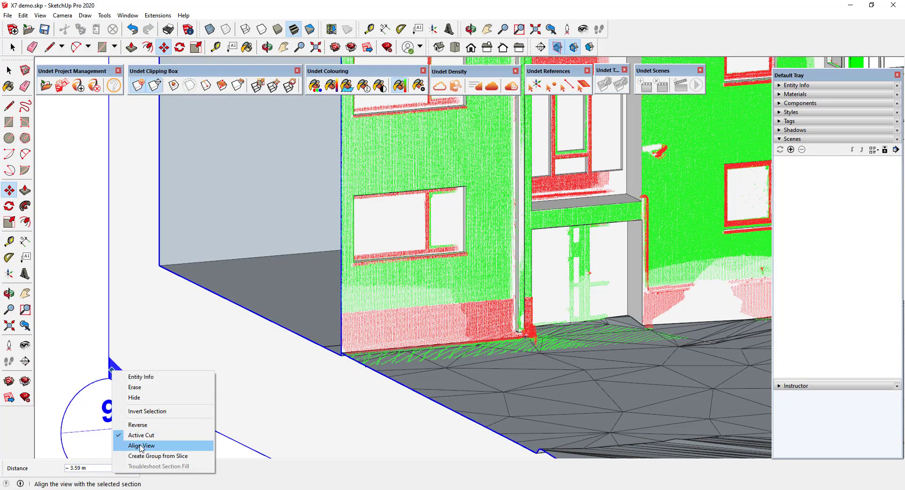
pyautogui.click(142, 446)
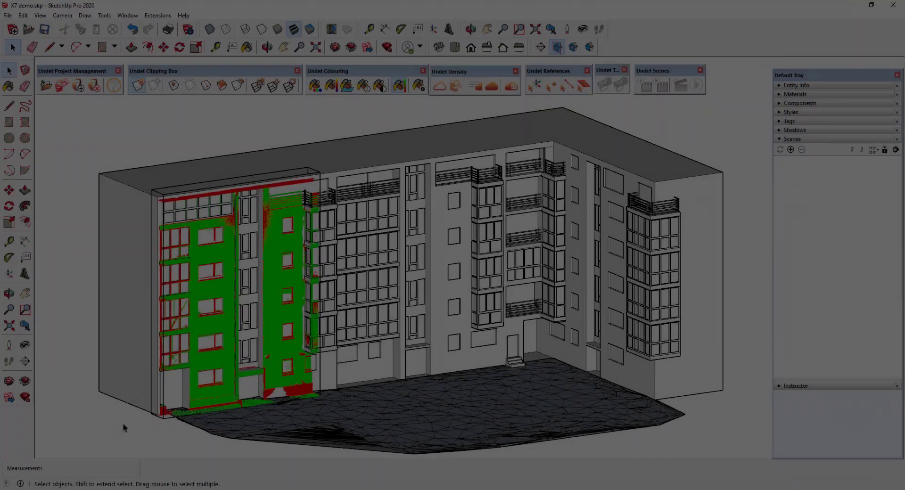
# Remove the Undet clipping box and look down over the fully coloured courtyard scan
pyautogui.click(254, 84)
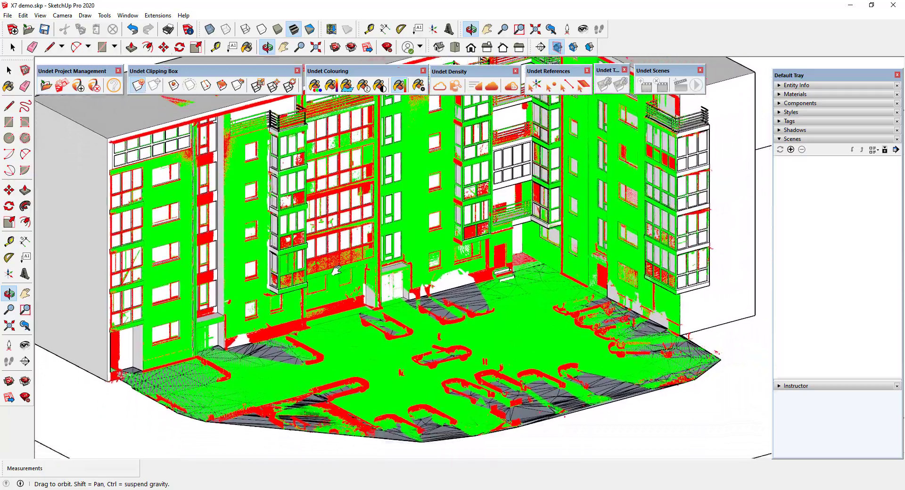
pyautogui.moveTo(338, 270); pyautogui.dragTo(372, 403)
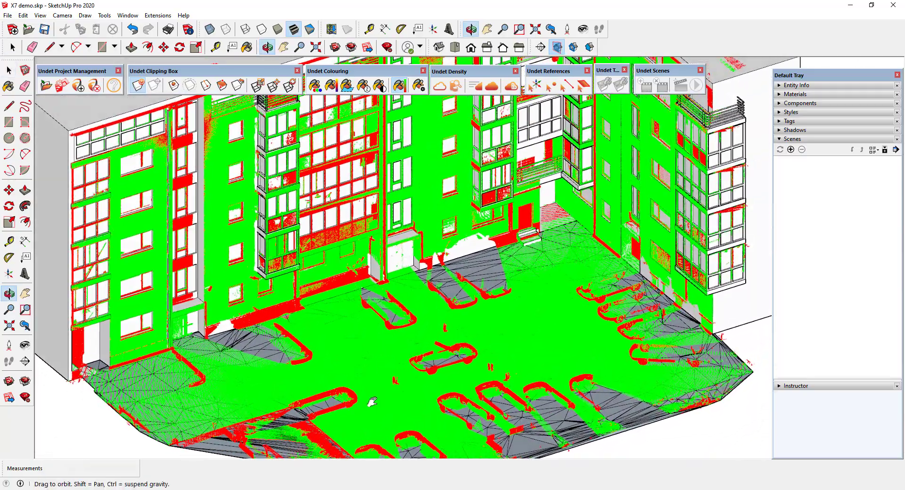